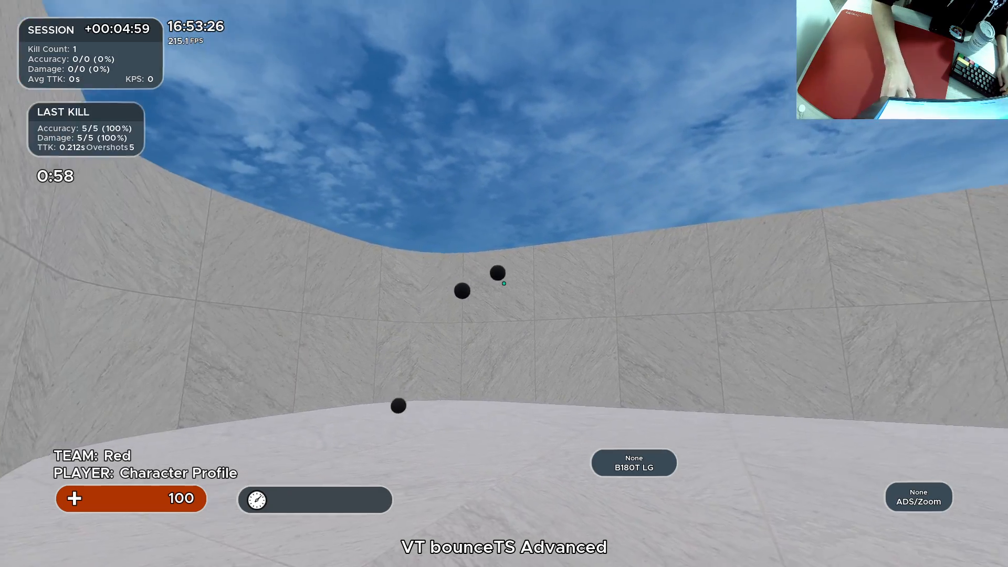
# - Shoot the bouncing black targets in VT bounceTS Advanced, reaching 82 kills at 58.2% accuracy
pyautogui.click(504, 284)
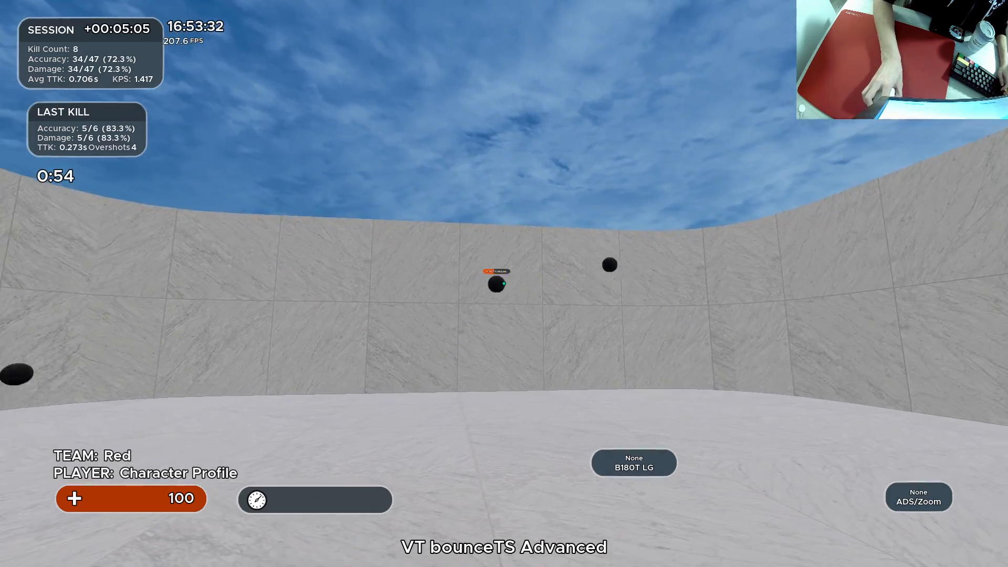
pyautogui.moveTo(504, 284)
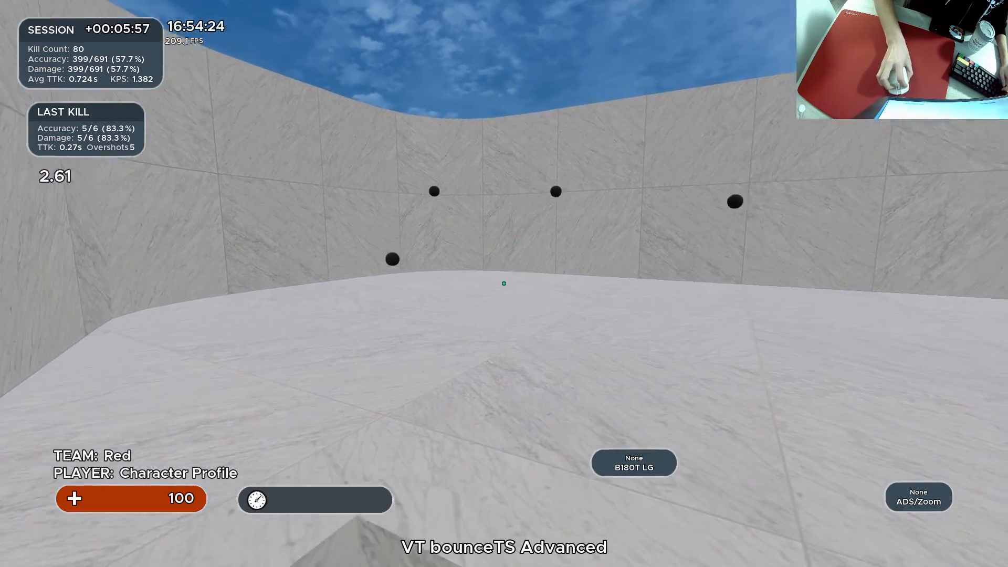
pyautogui.moveTo(504, 283)
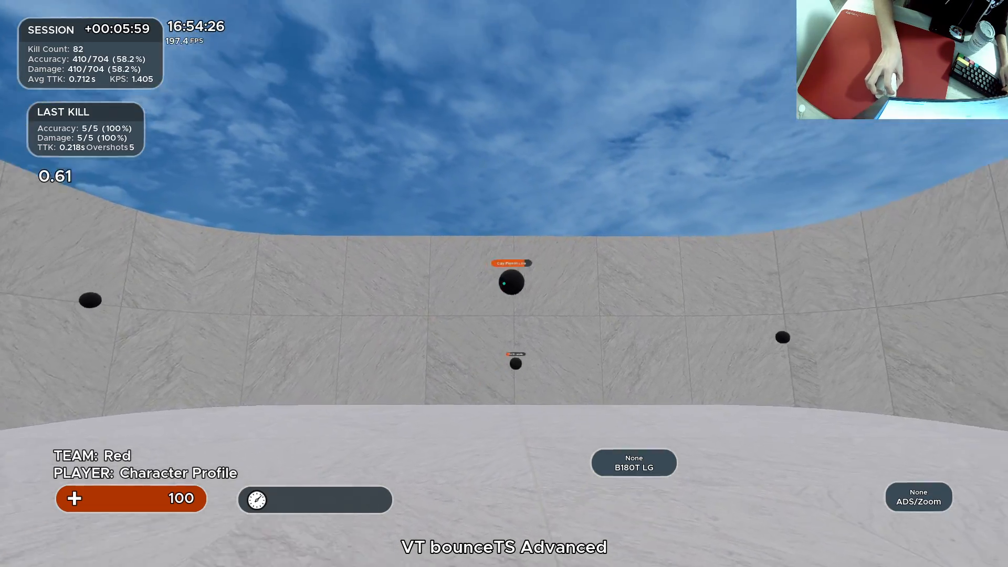